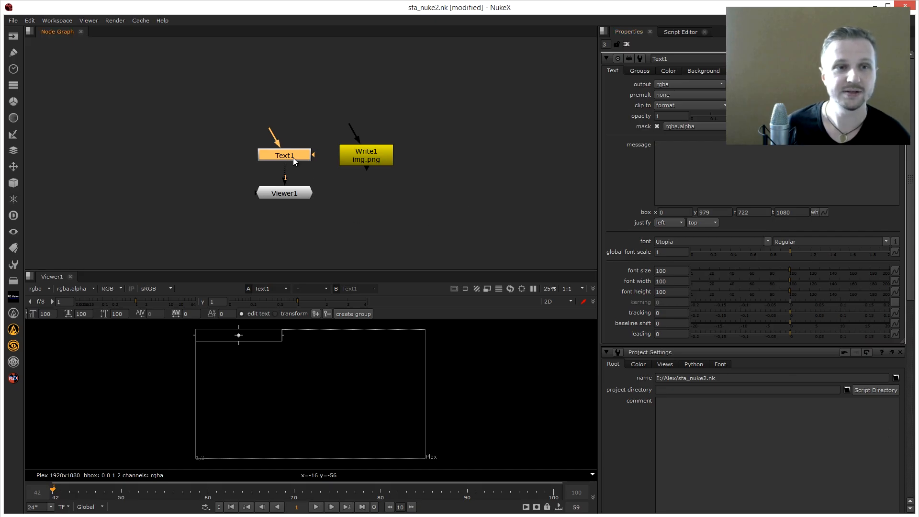
mouse_move(304, 171)
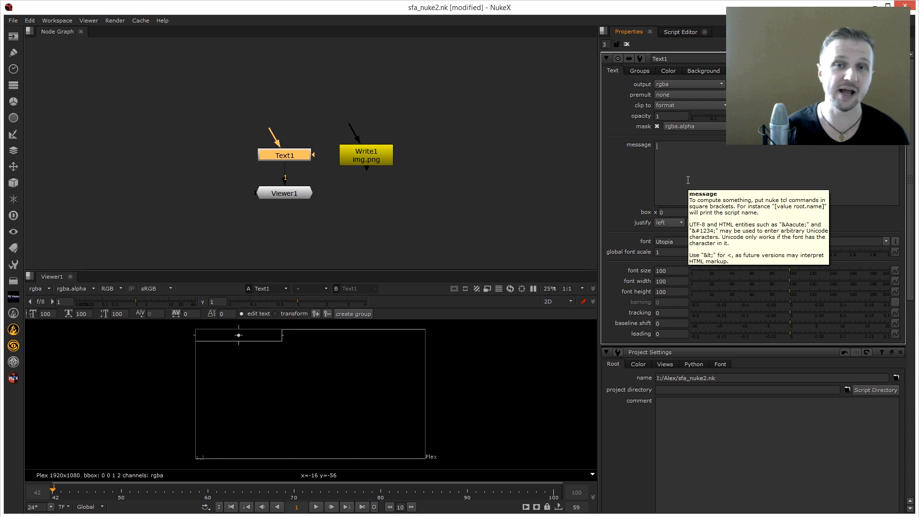
Enter [value root.name] in Text1's message to display I:/Alex/sfa_nuke2.nk
type("[]")
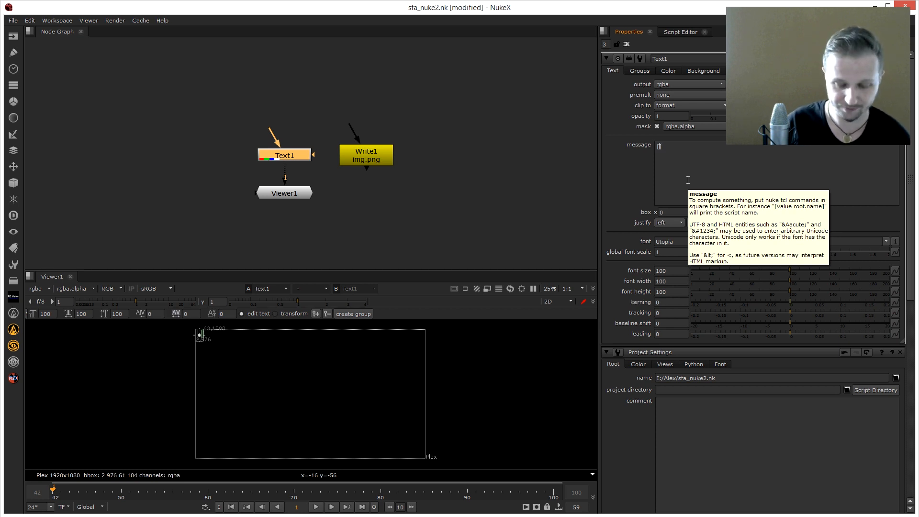
type("[value root.name")
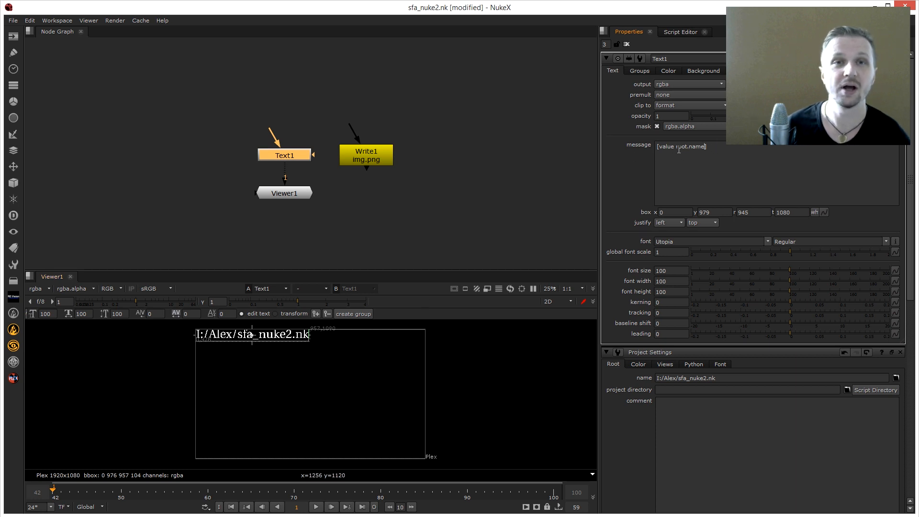
mouse_move(682, 147)
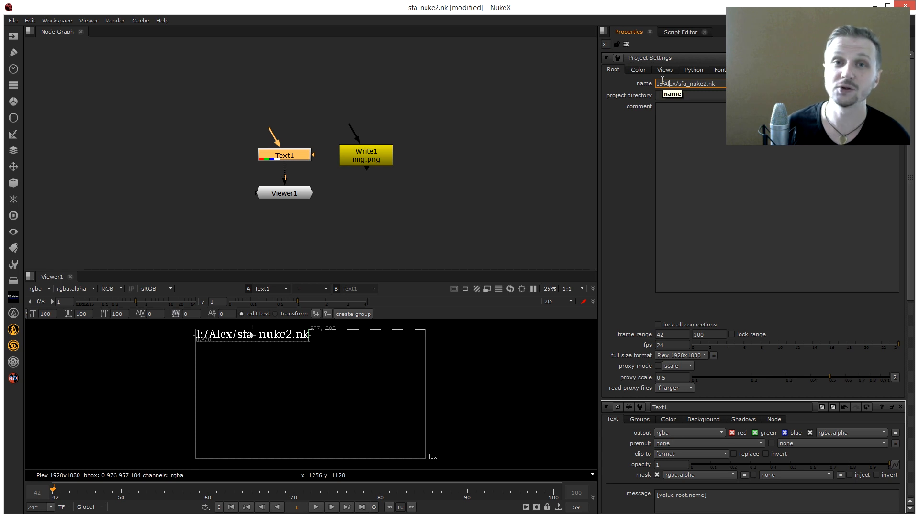
mouse_move(627, 190)
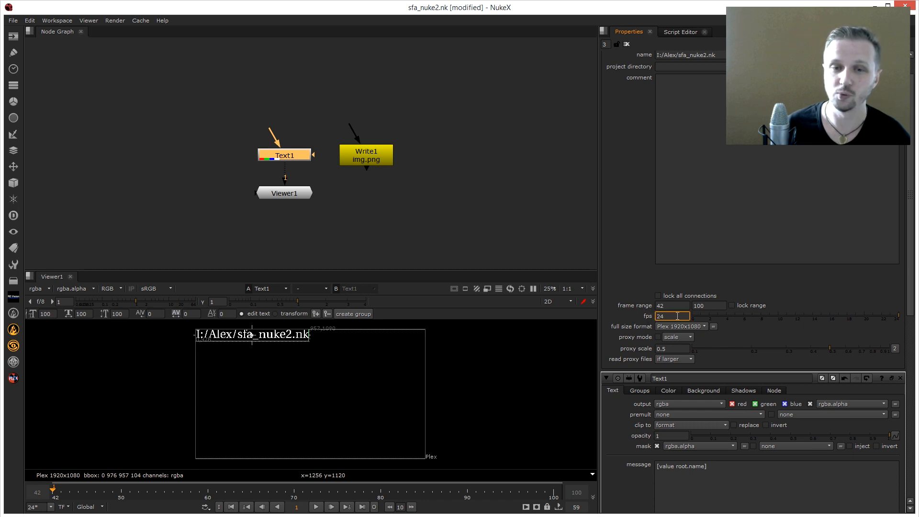
mouse_move(671, 316)
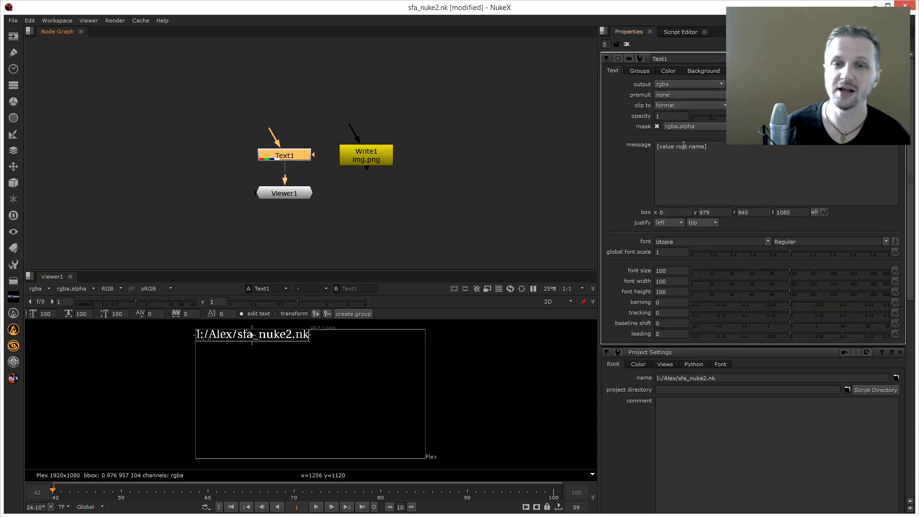
double_click(697, 146)
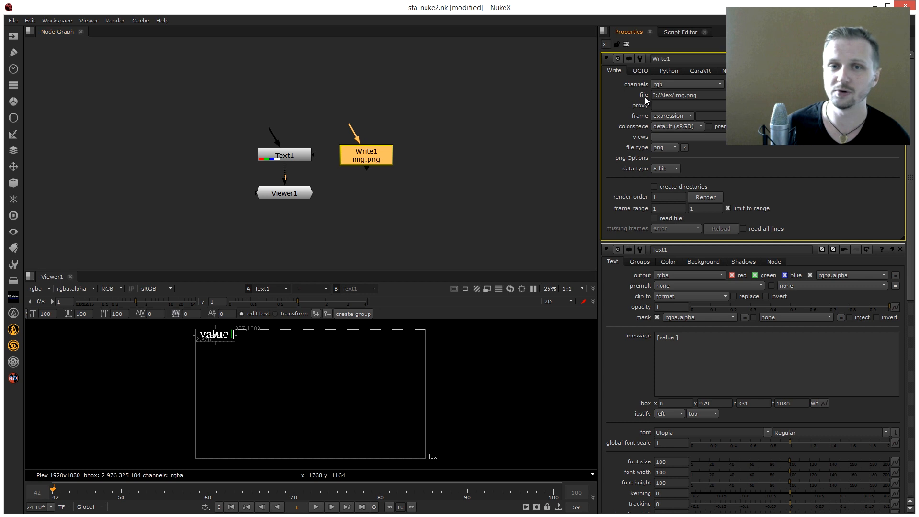
Check Write1's output path, then set Text1's message to [value Write1.file]
left_click(689, 94)
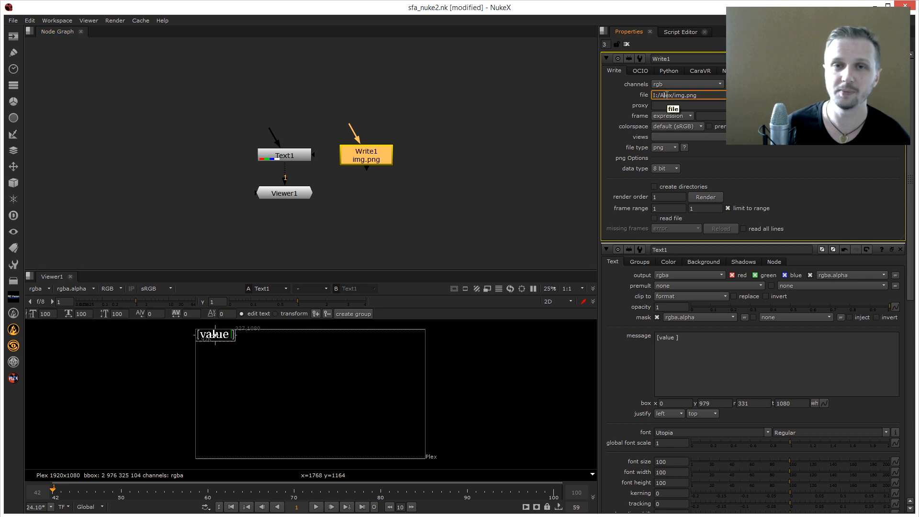
mouse_move(530, 93)
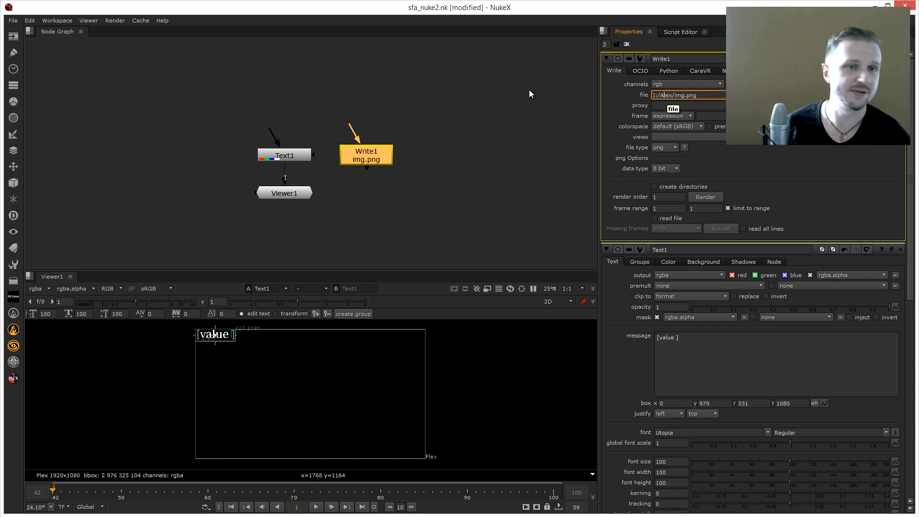
left_click(284, 154)
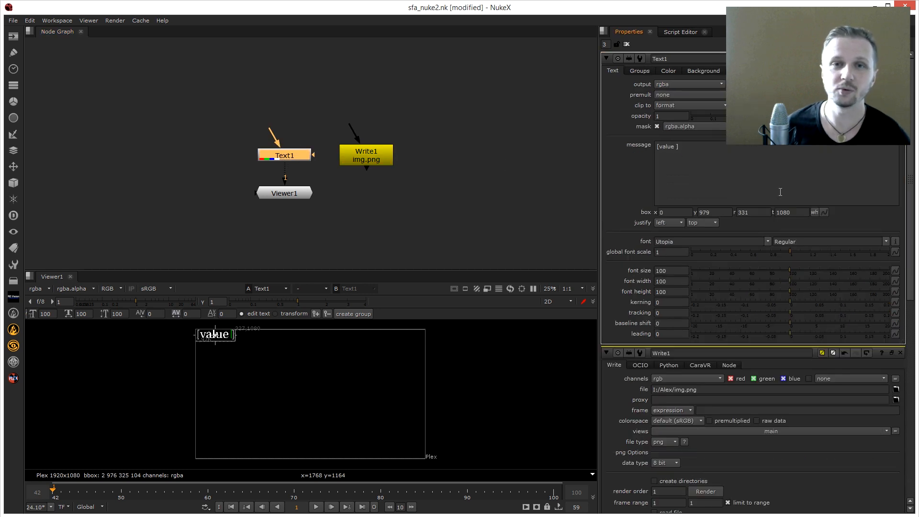
type("Wr")
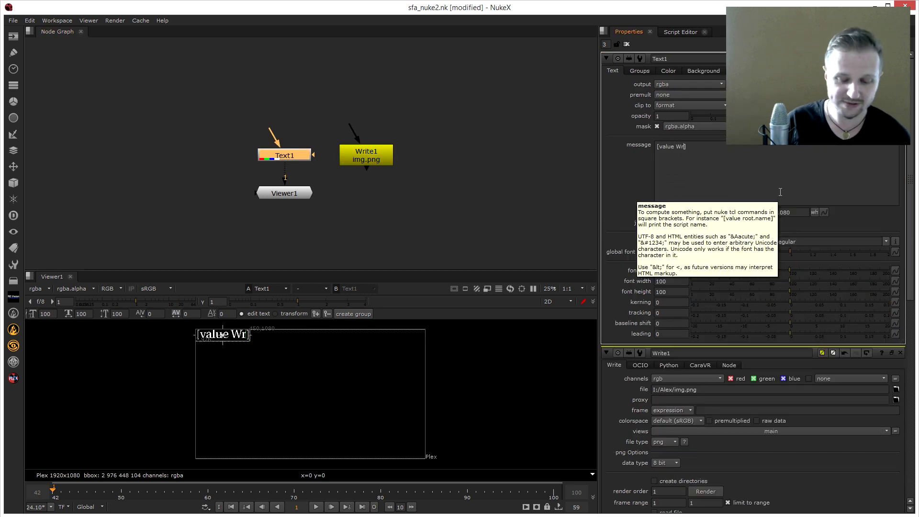
type("ite1")
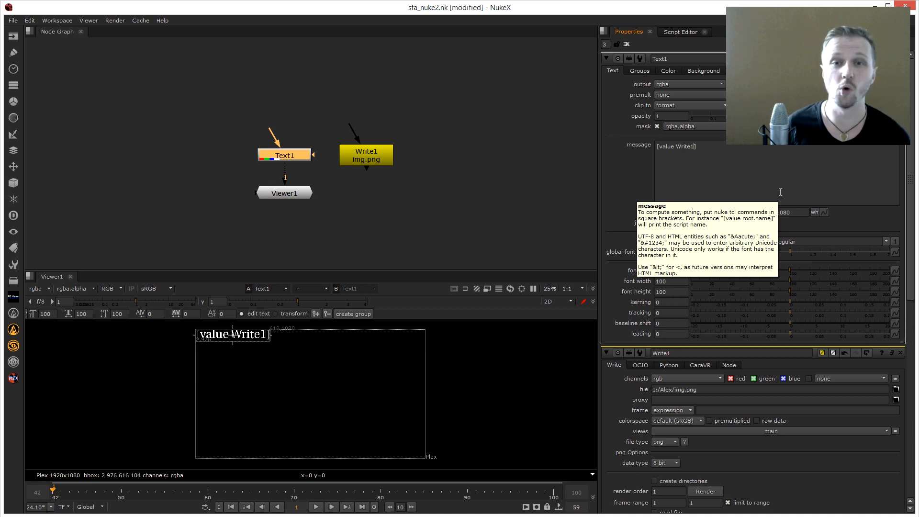
type(".")
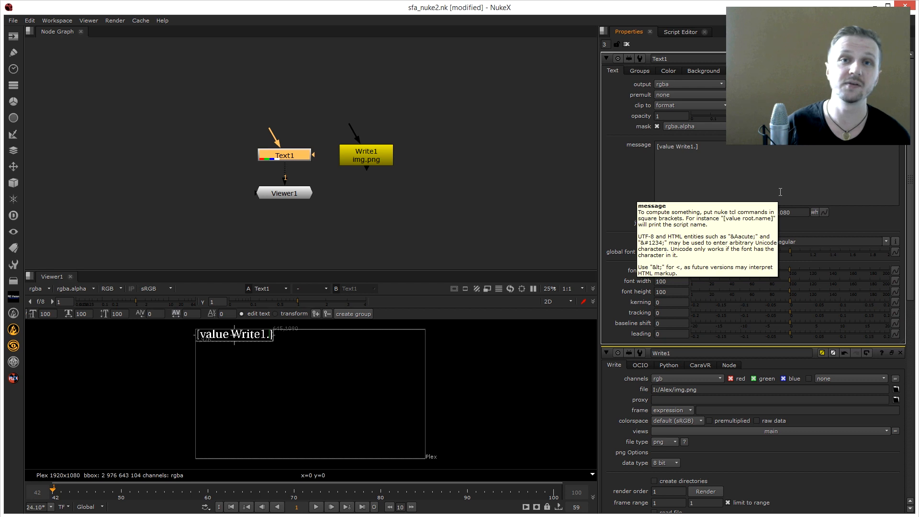
type("fl")
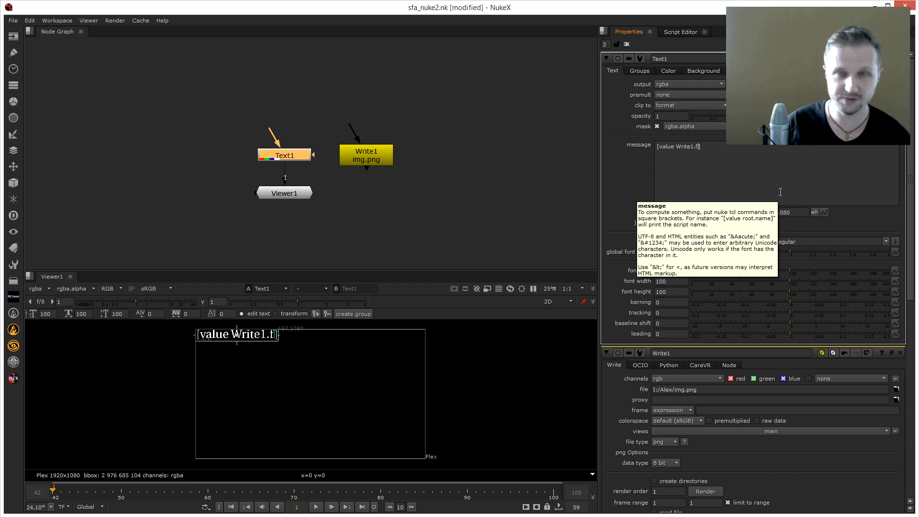
type("ile]")
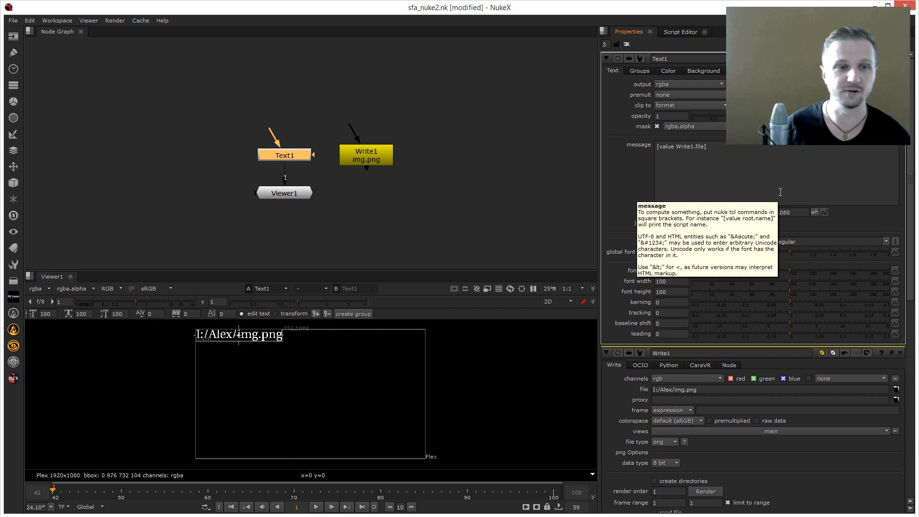
mouse_move(355, 340)
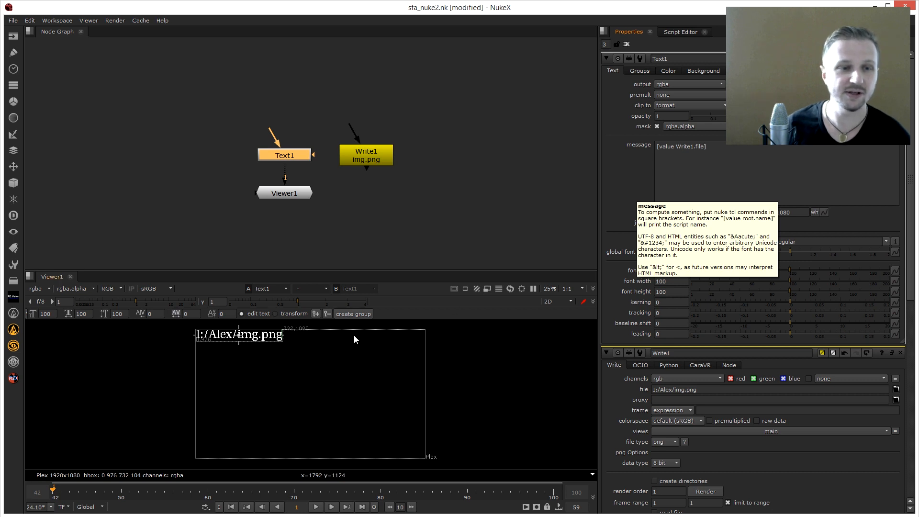
mouse_move(198, 342)
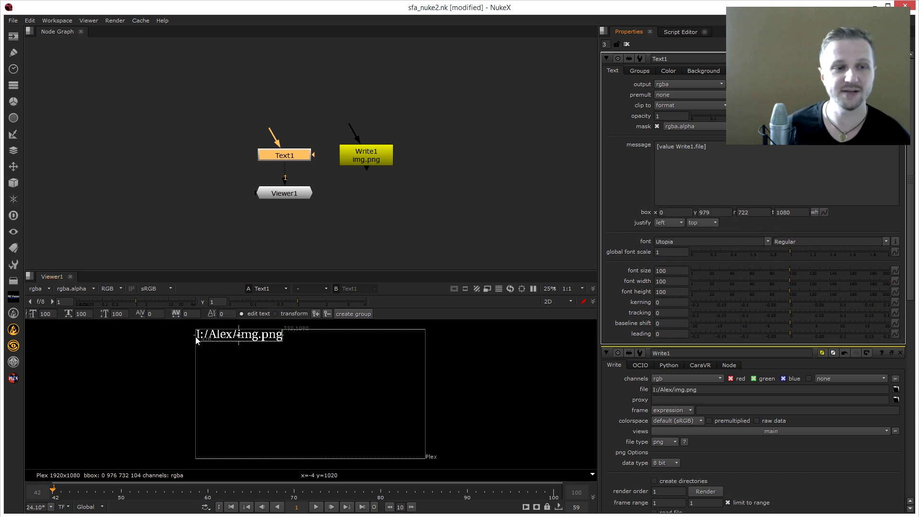
mouse_move(314, 342)
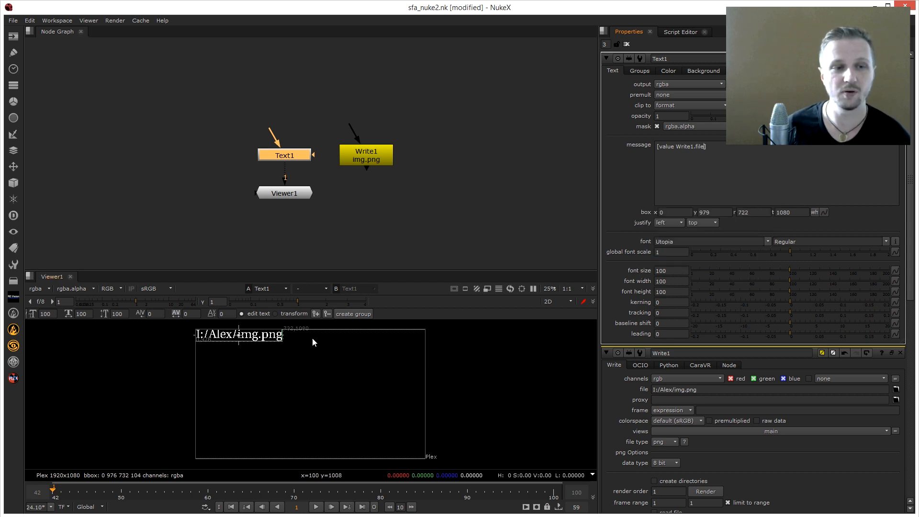
mouse_move(241, 339)
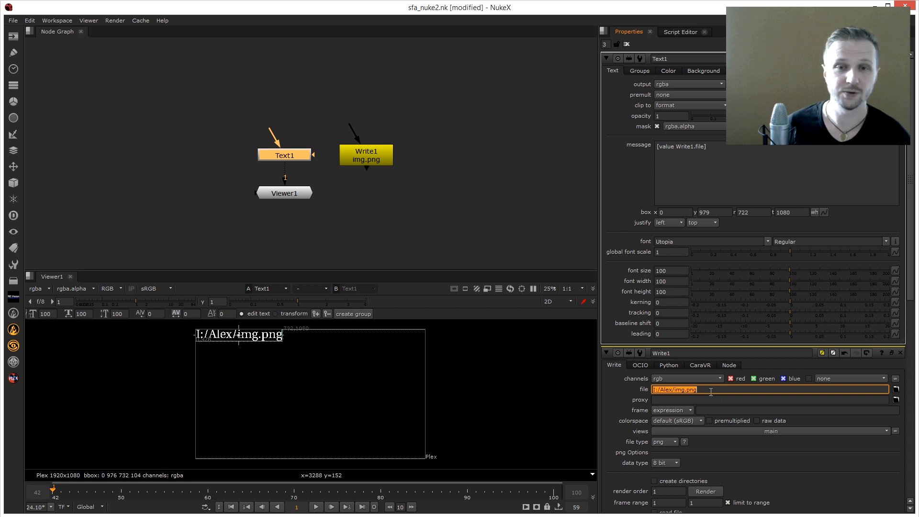
mouse_move(710, 392)
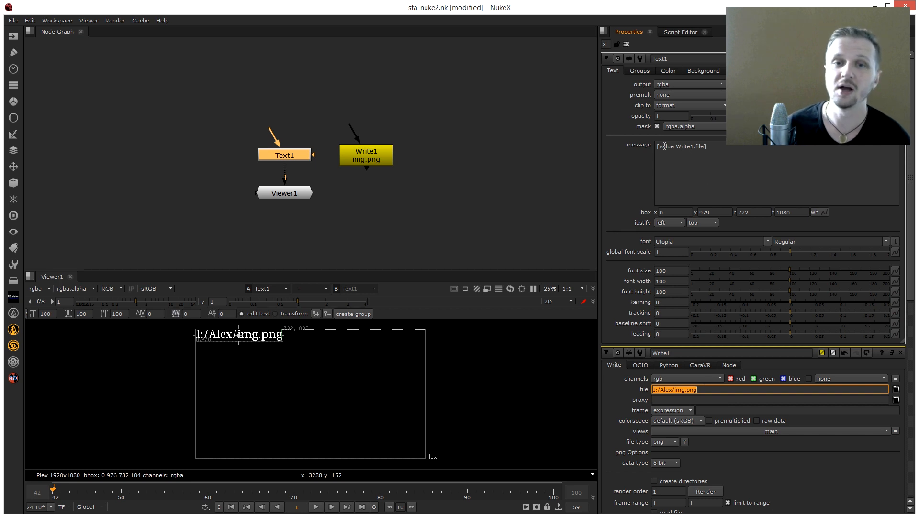
double_click(687, 146)
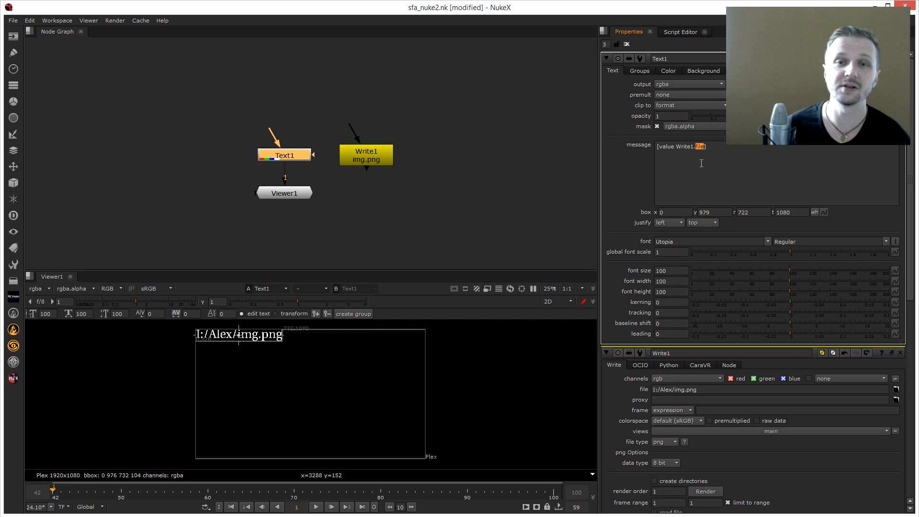
mouse_move(700, 165)
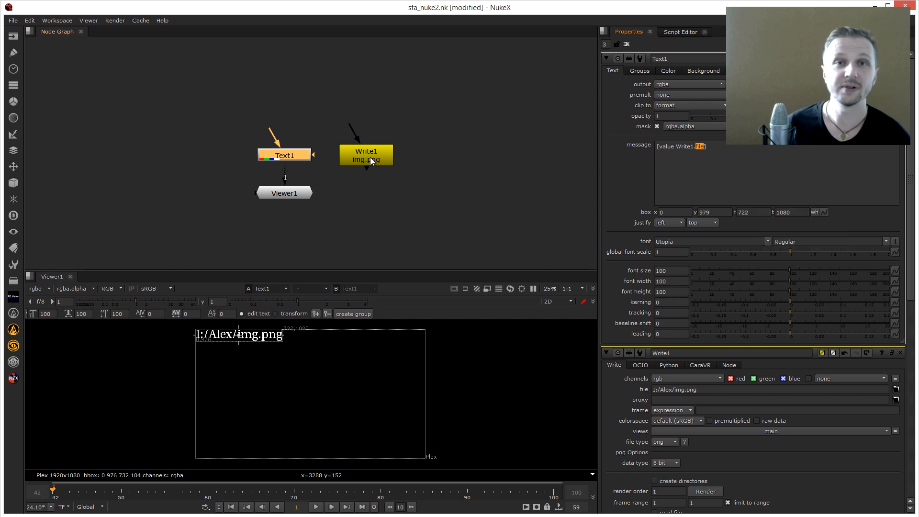
Start a multi-line expression on Write1's first frame and consult the project settings
left_click(366, 155)
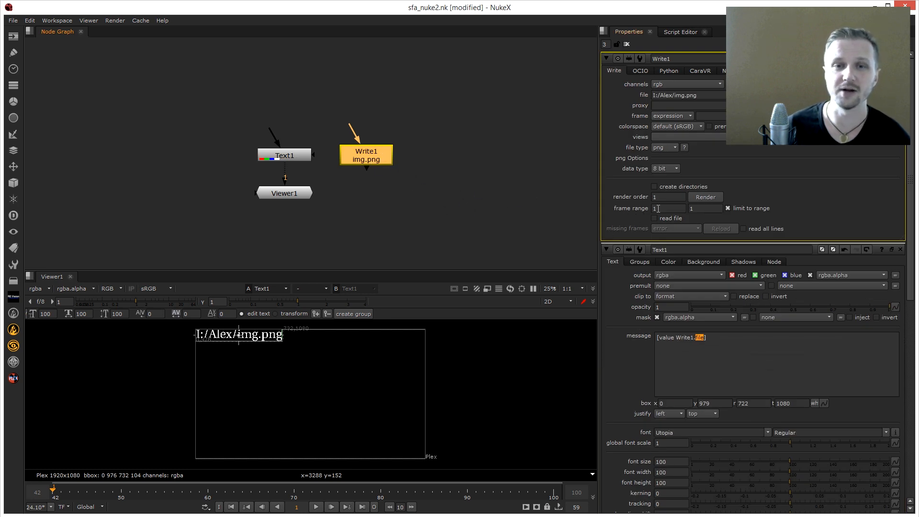
right_click(668, 209)
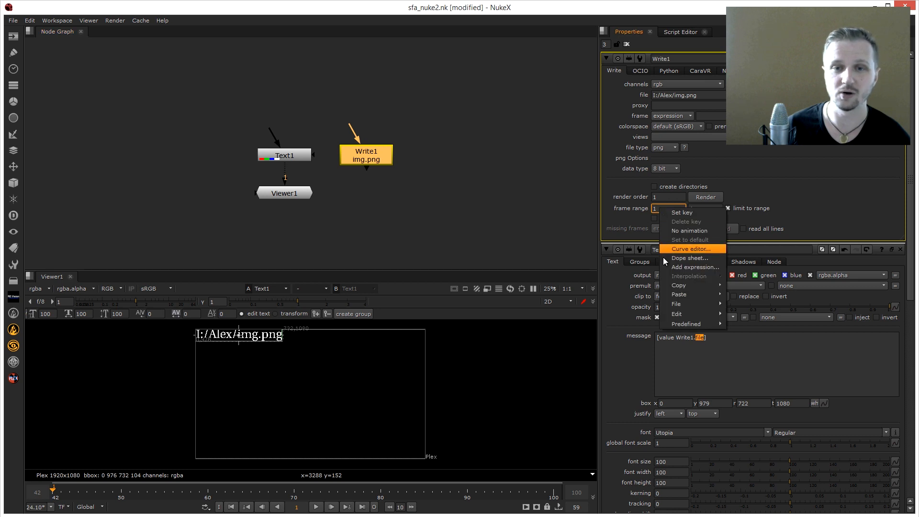
mouse_move(695, 267)
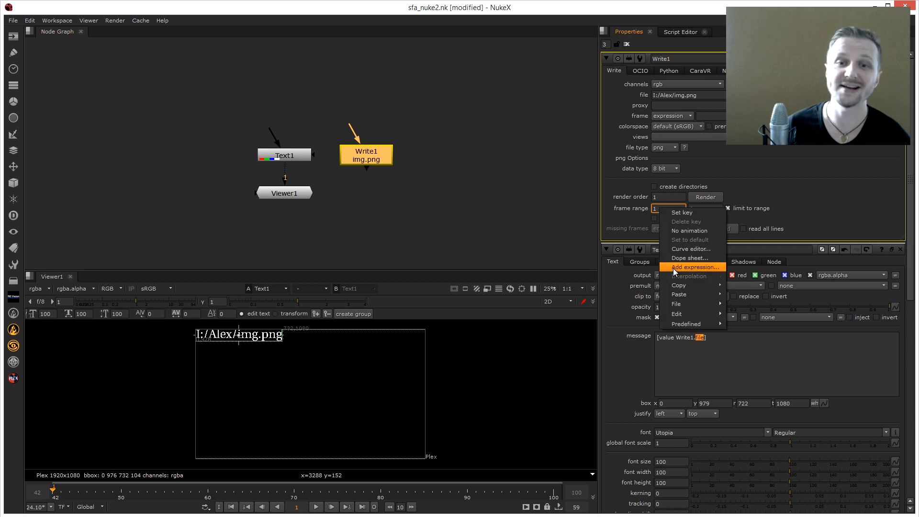
left_click(694, 266)
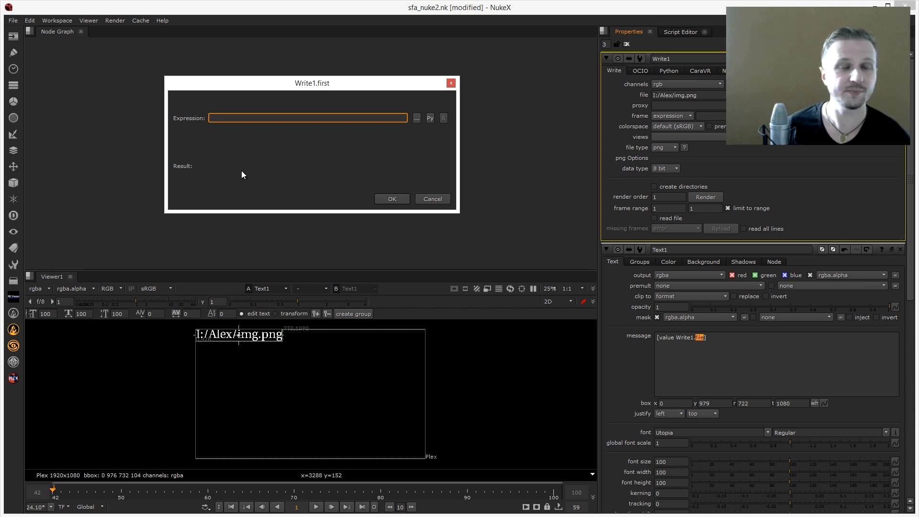
mouse_move(416, 118)
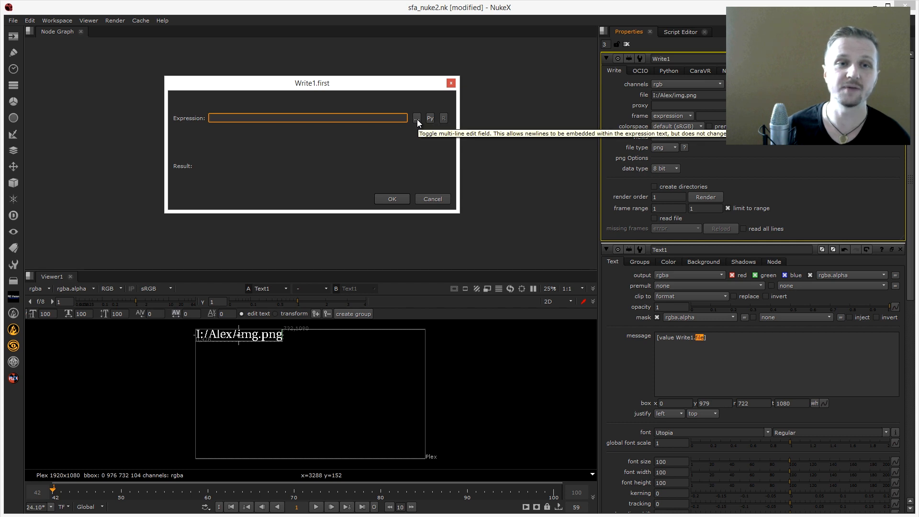
left_click(416, 118)
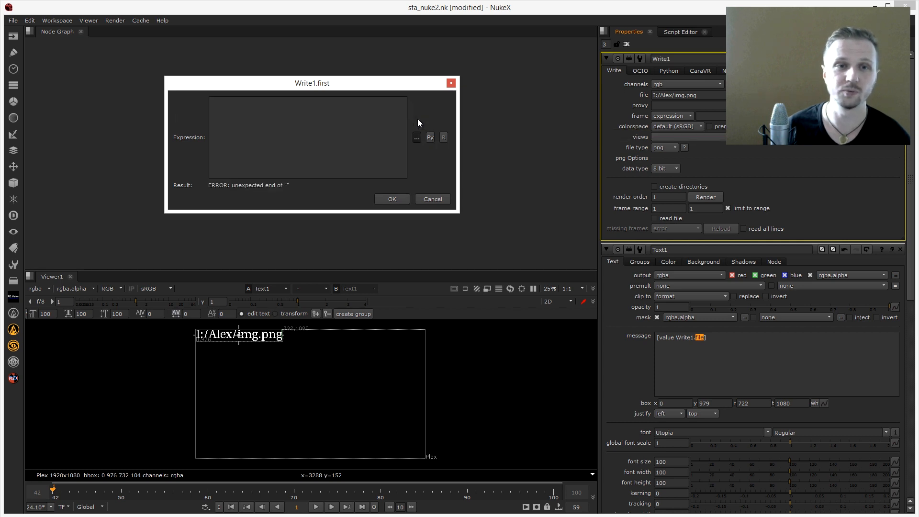
mouse_move(432, 148)
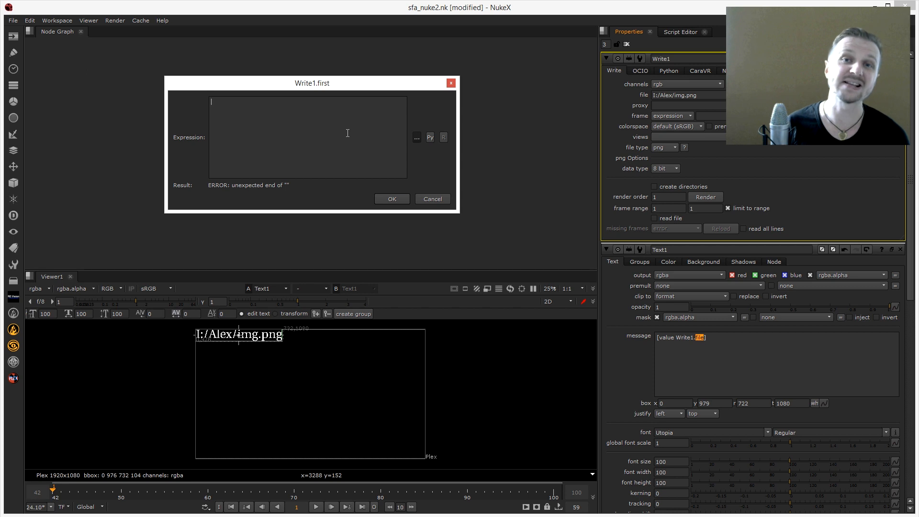
mouse_move(94, 39)
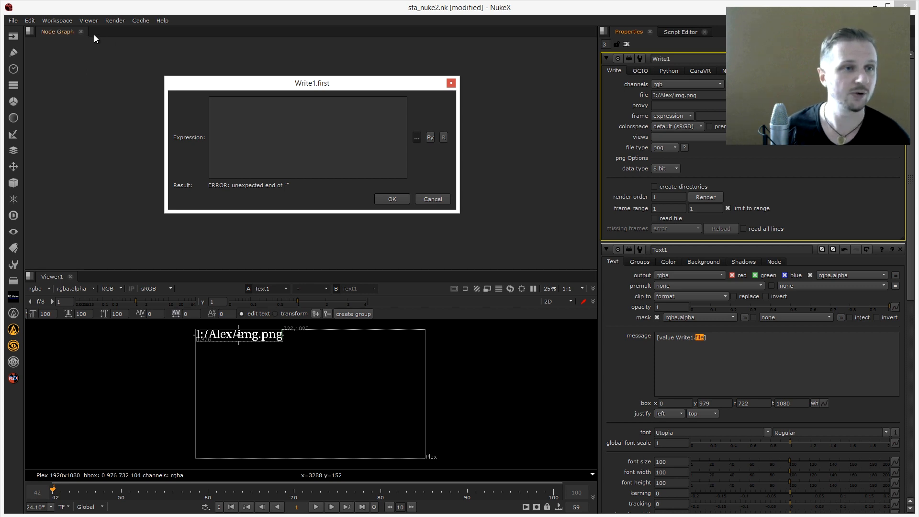
left_click(28, 21)
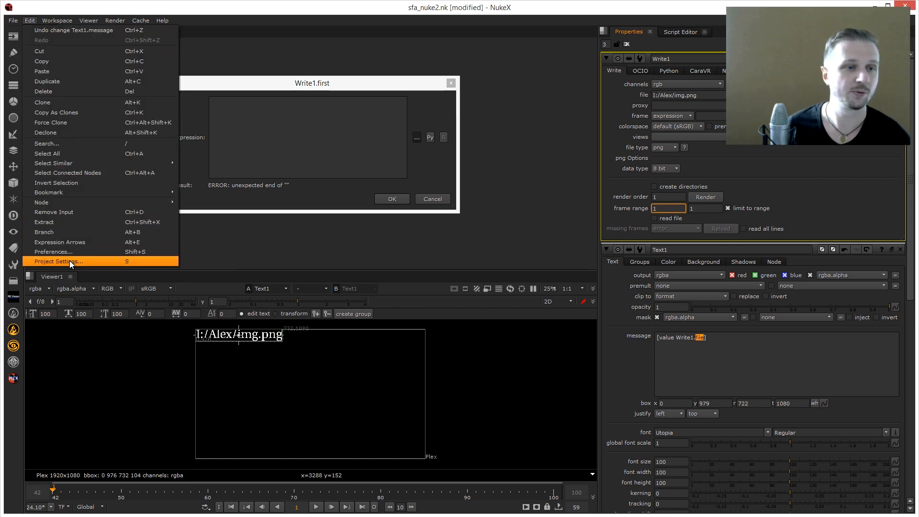
left_click(58, 261)
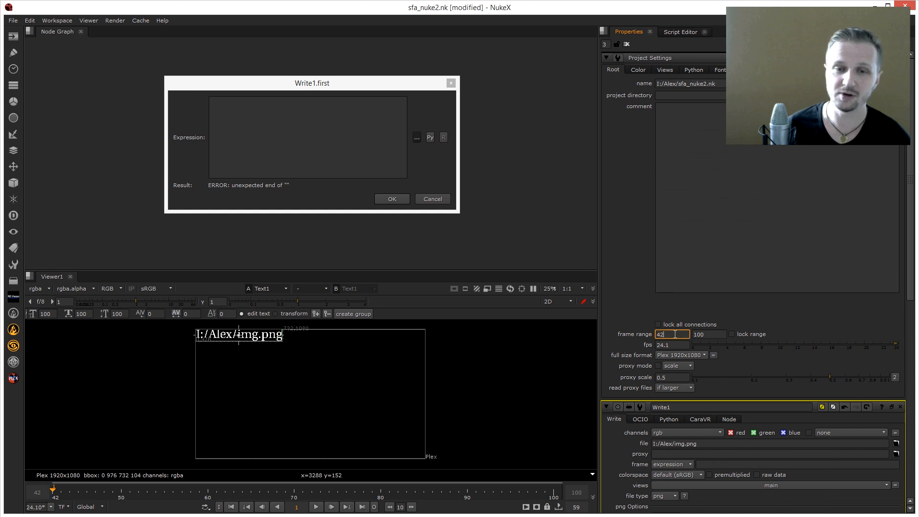
mouse_move(671, 334)
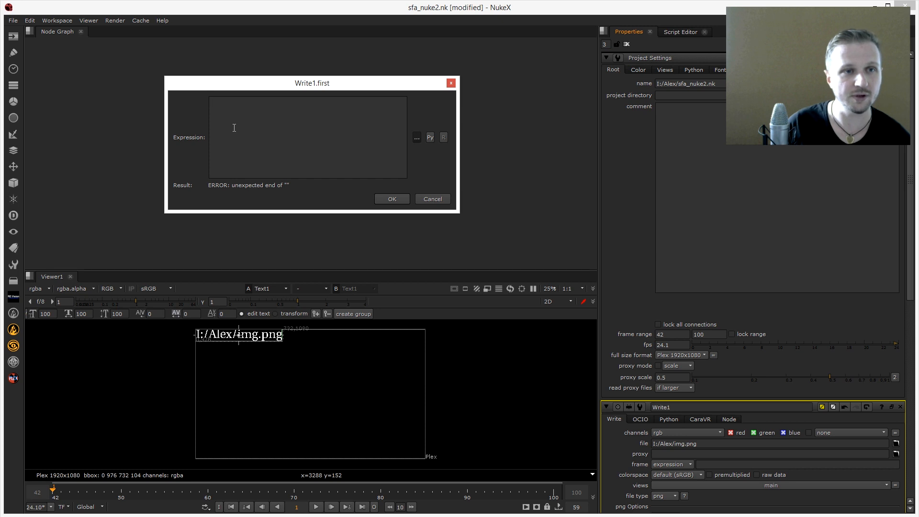
Enter [value root.first_frame] as Write1's first-frame expression and confirm it
type("[value]")
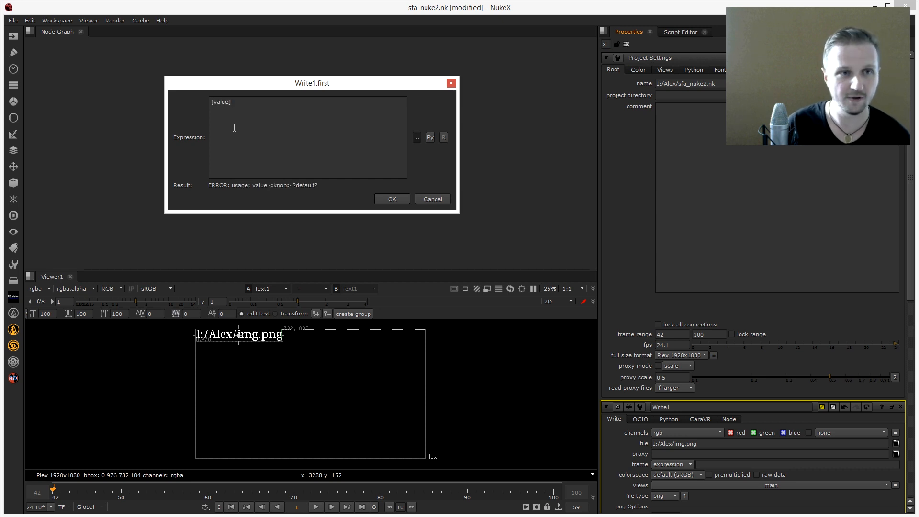
type("root.")
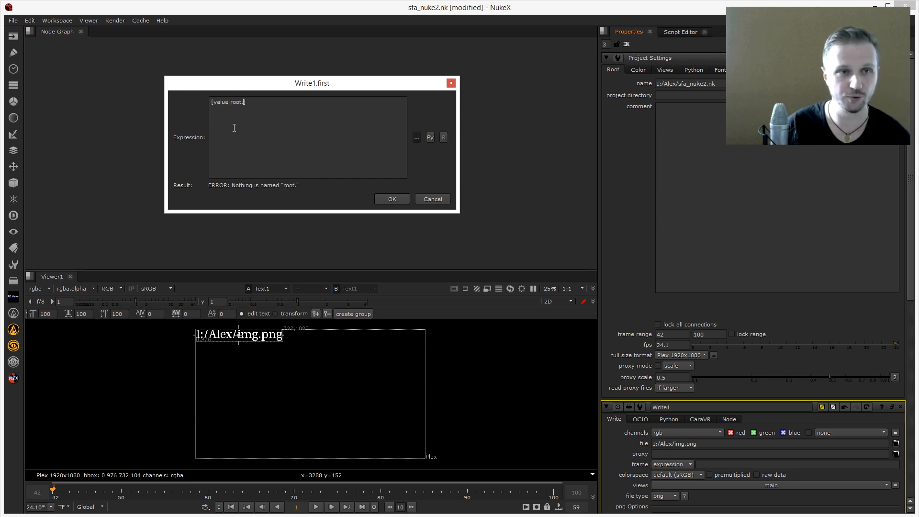
type("first")
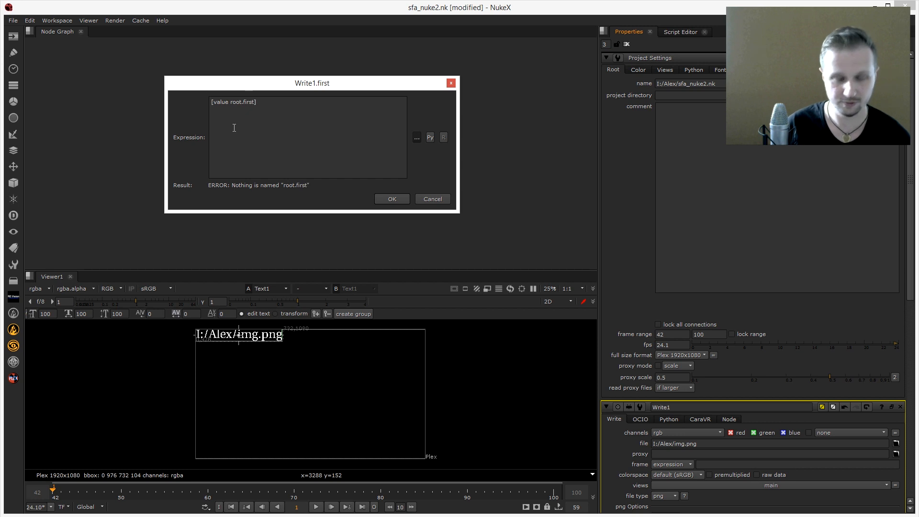
type("_frame")
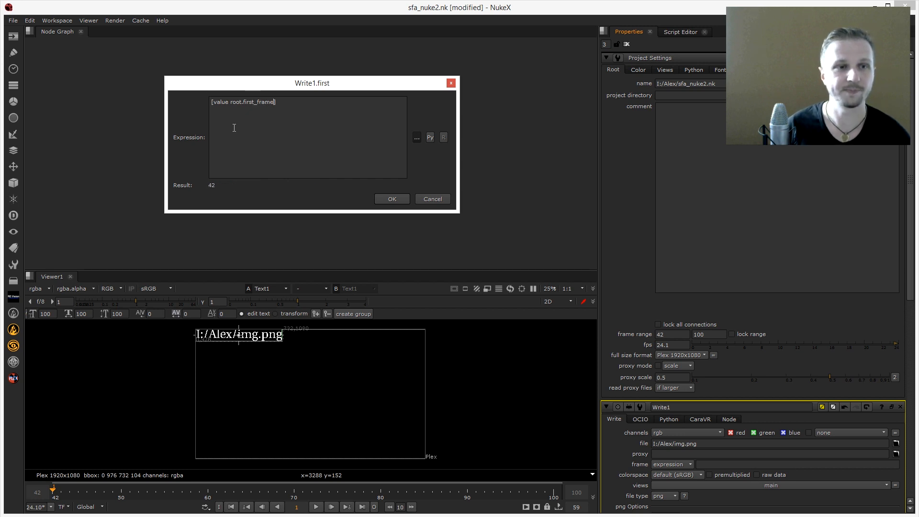
mouse_move(209, 193)
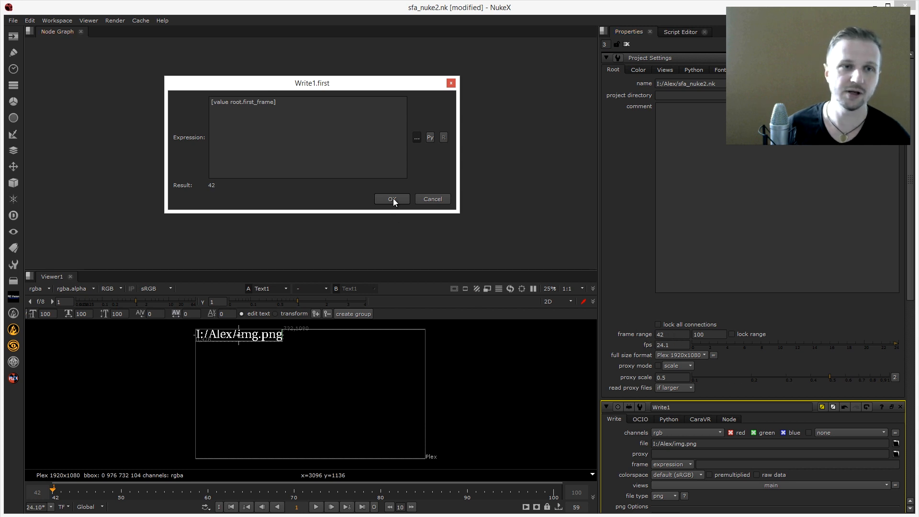
left_click(392, 199)
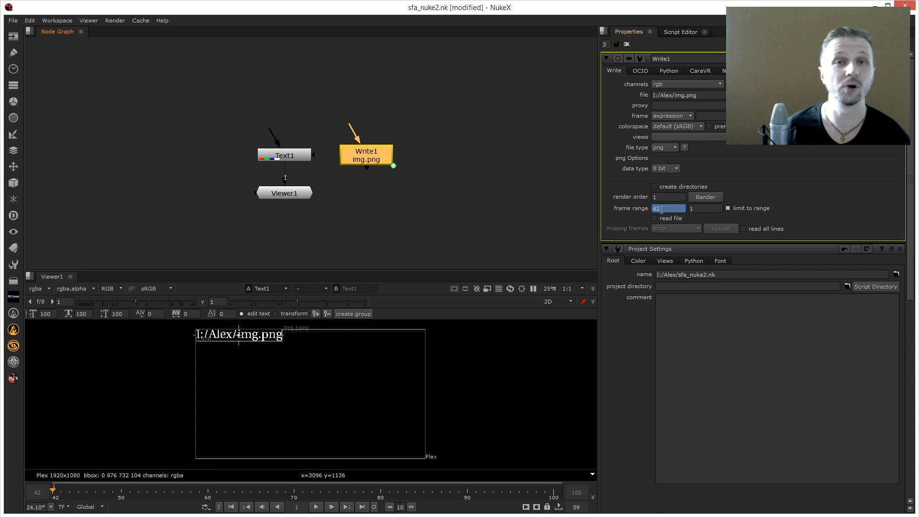
mouse_move(668, 208)
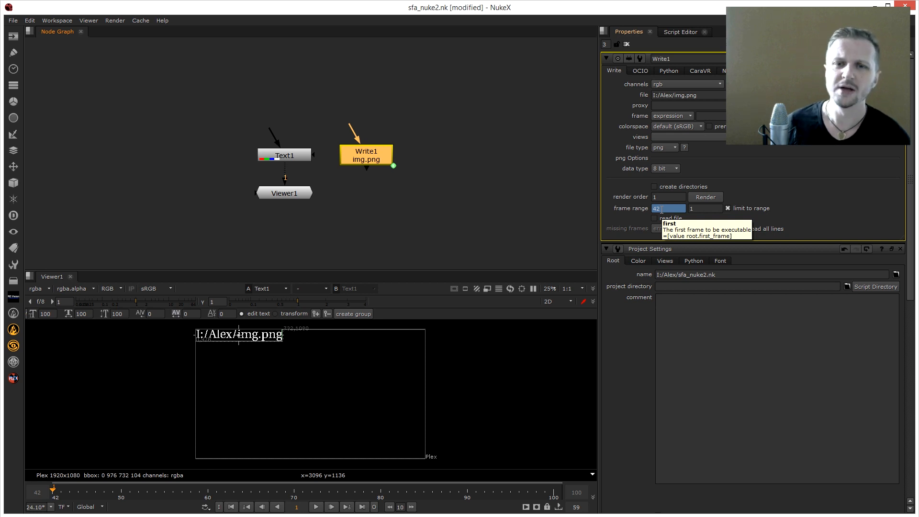
Reopen the expression editor on Write1's first-frame field
left_click(668, 208)
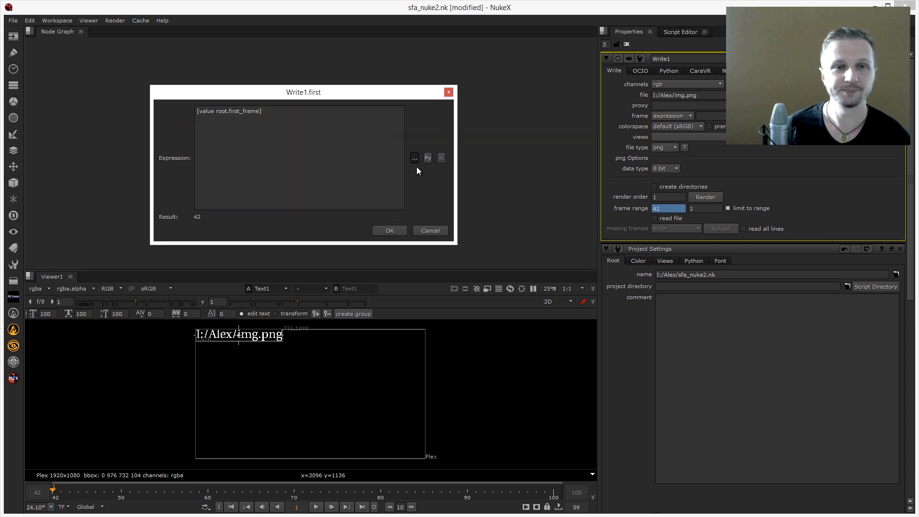
mouse_move(428, 162)
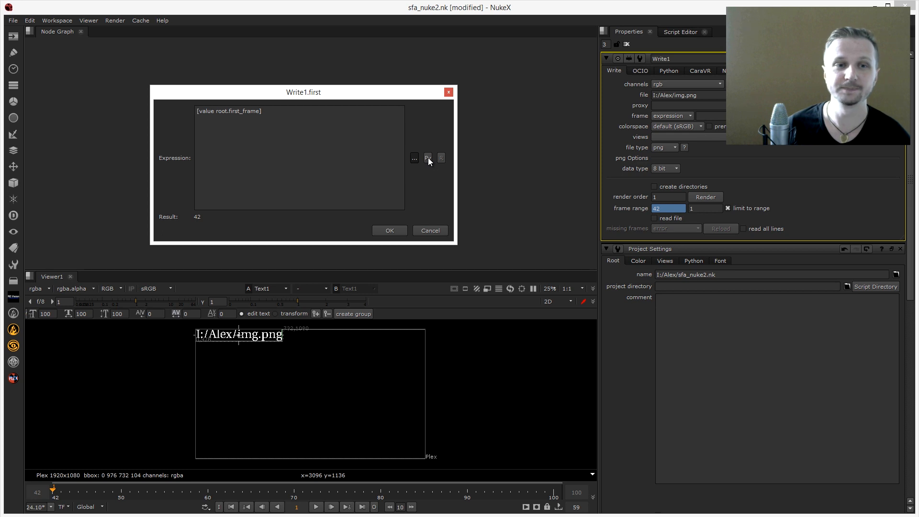
Try nuke.root().knob("first_frame").value() as a Python first-frame expression, then cancel
left_click(428, 158)
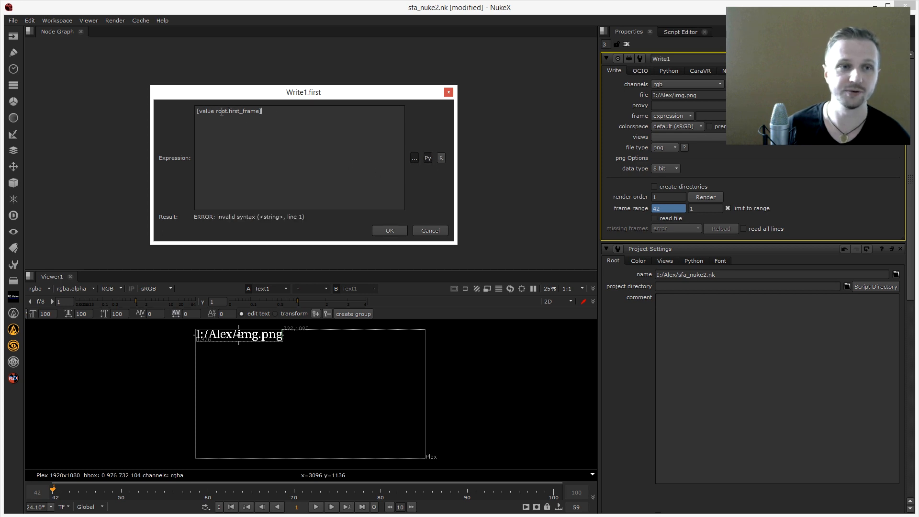
key("ctrl+a")
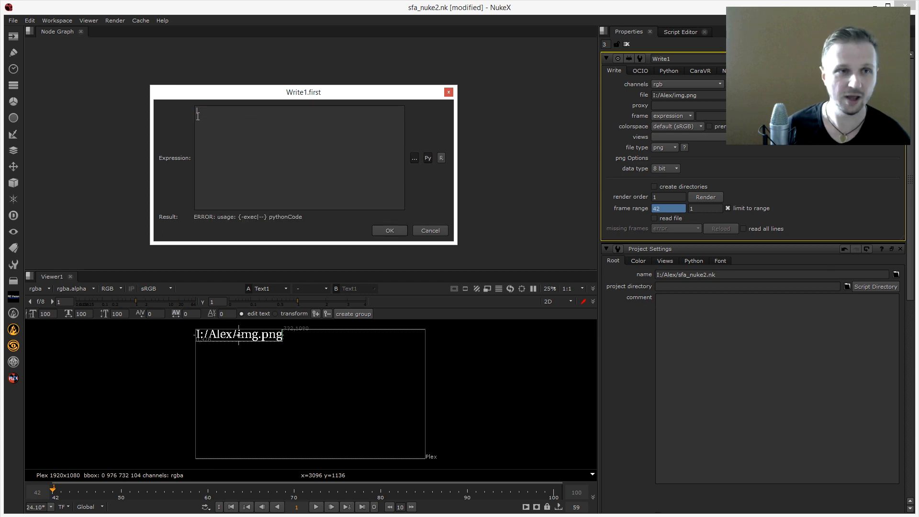
type("nuke.")
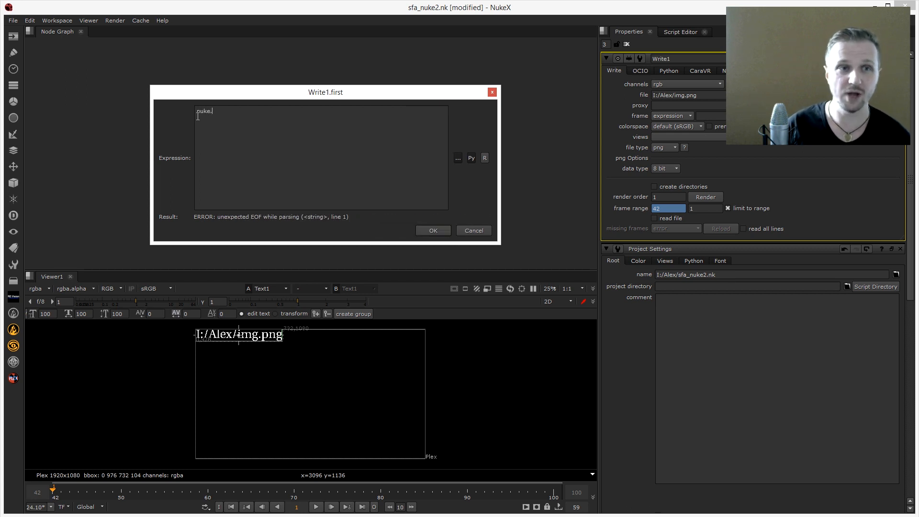
type("root().")
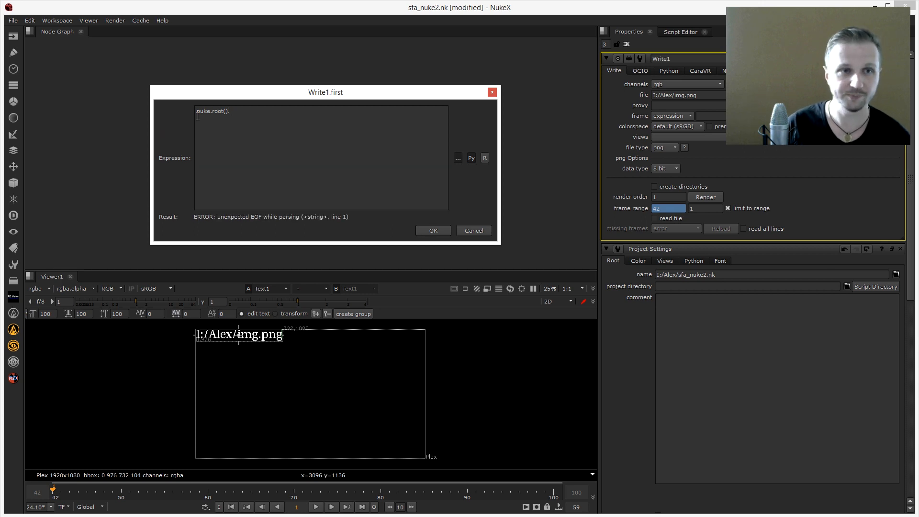
type("kno")
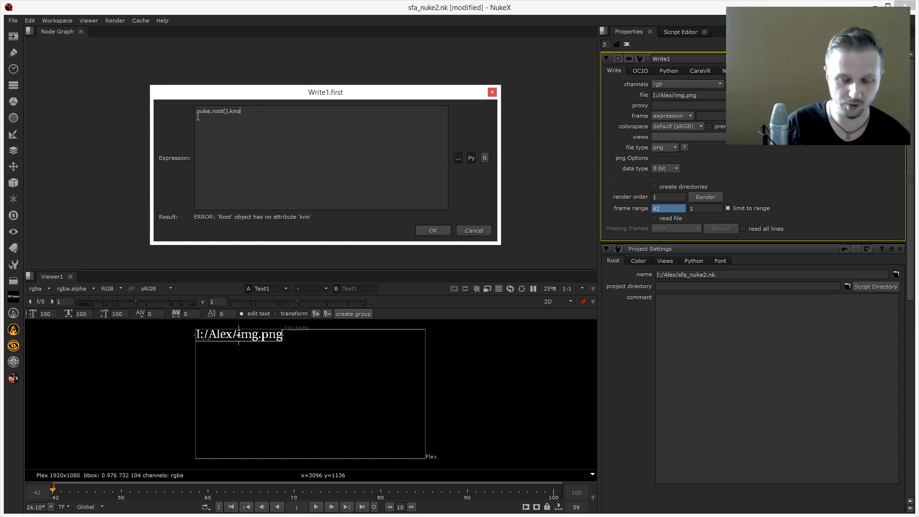
type("b()")
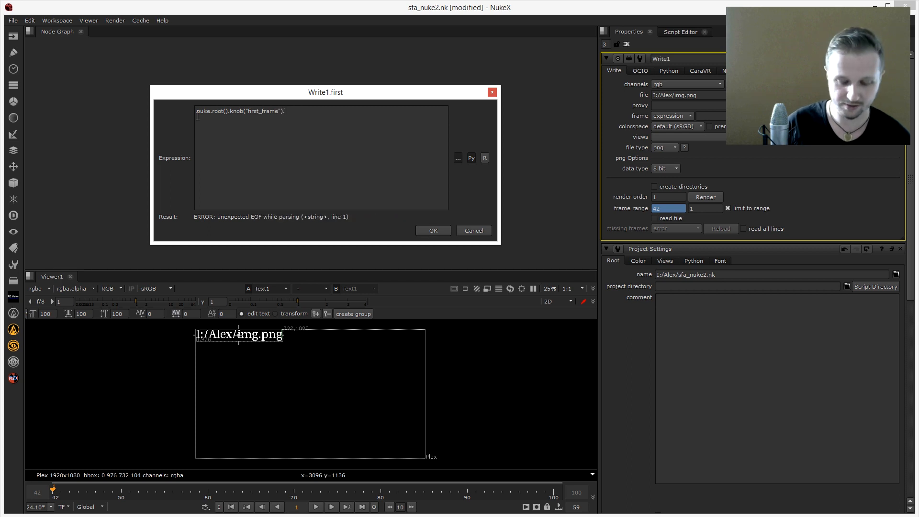
type(".value")
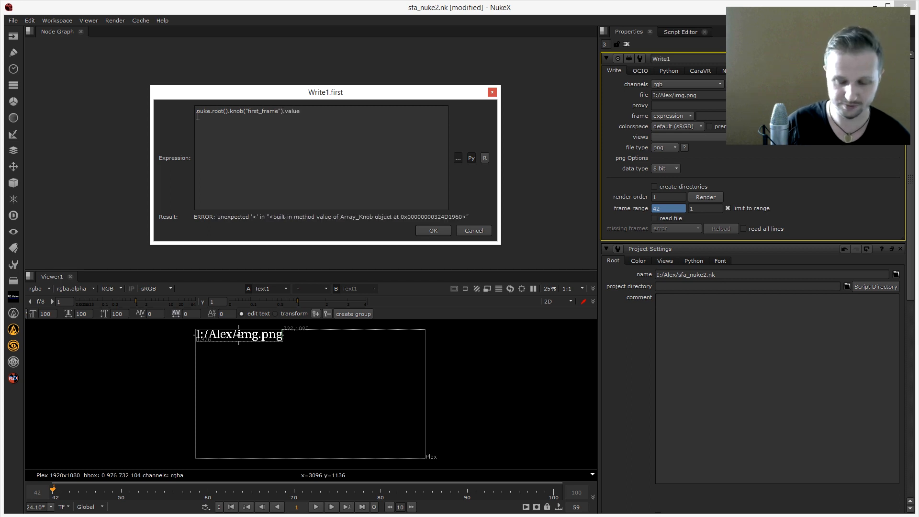
type("()")
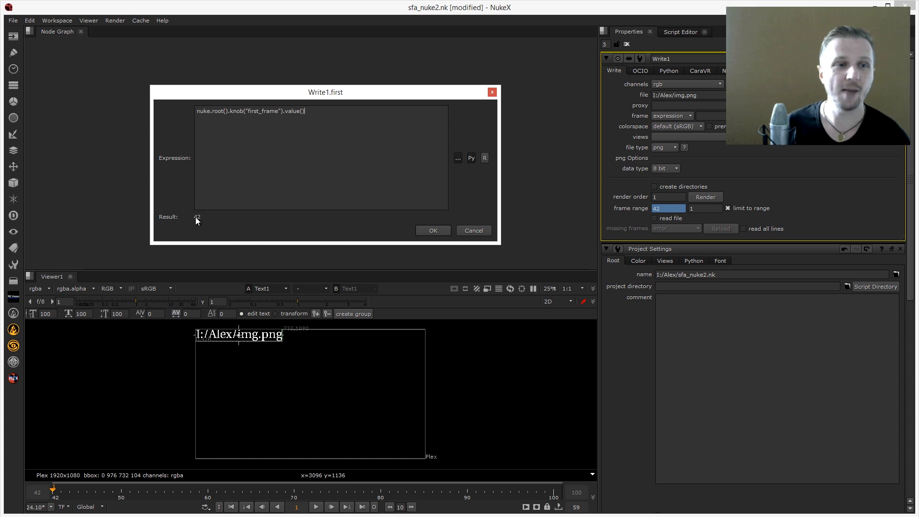
mouse_move(201, 222)
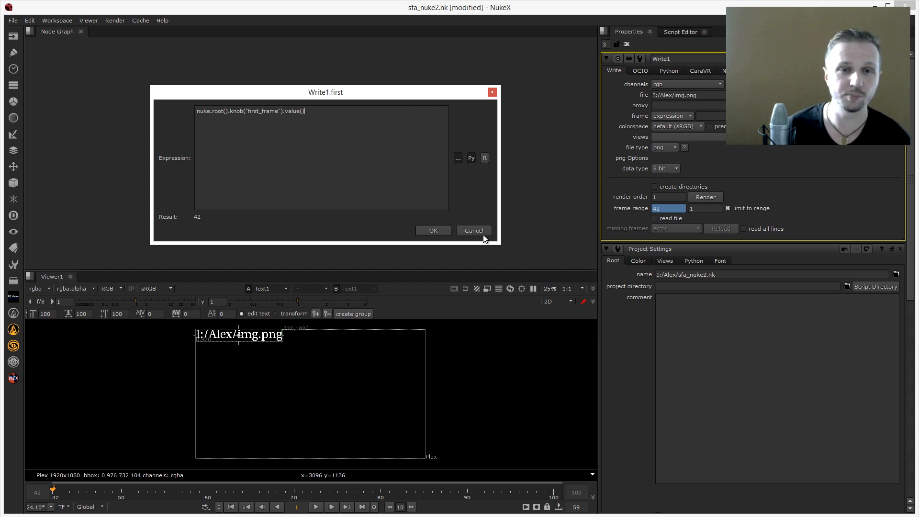
left_click(473, 230)
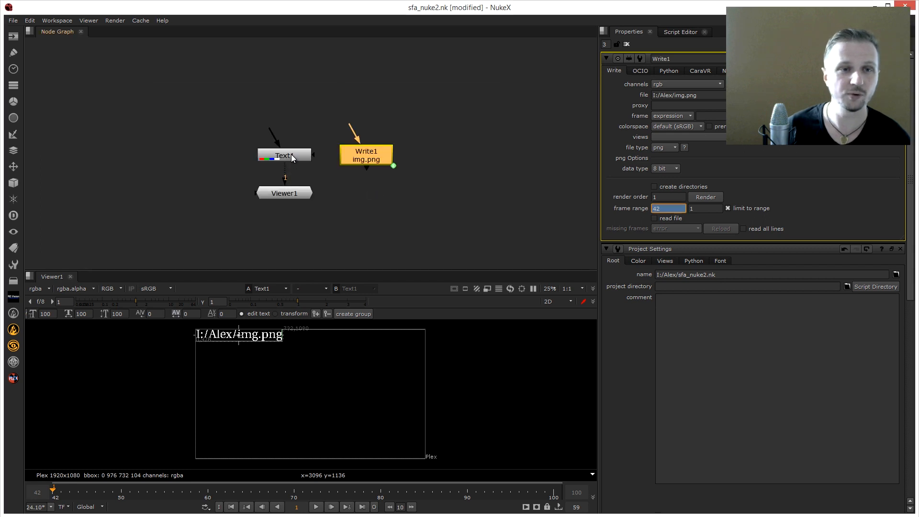
Replace Text1's message with the literal text nuke.root().knob("name").value()
left_click(285, 154)
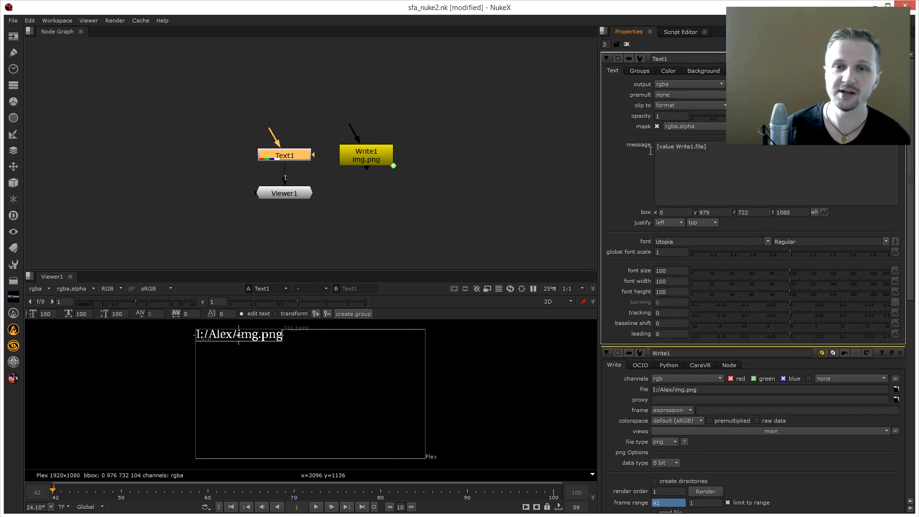
double_click(681, 146)
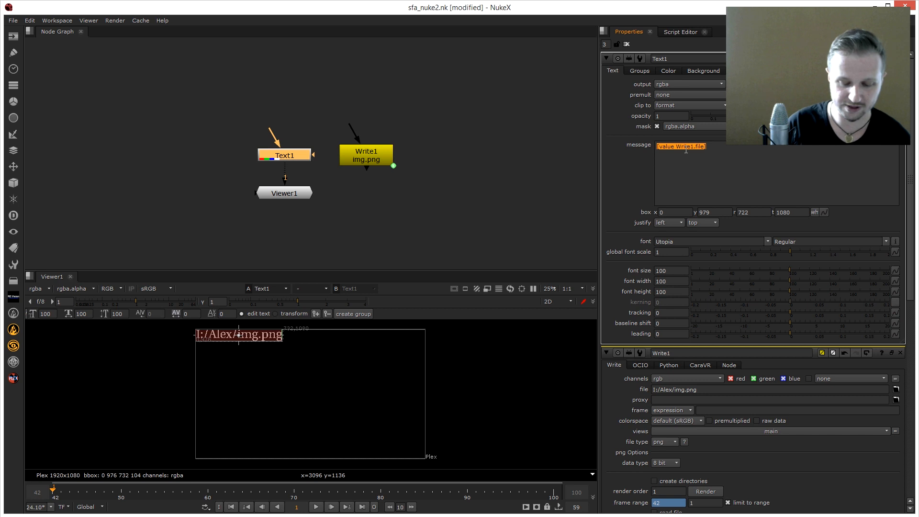
type("nuke.")
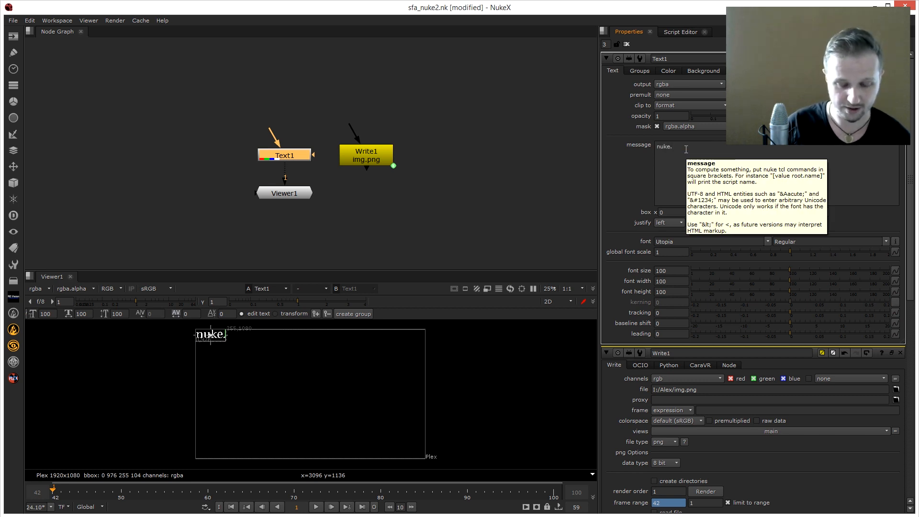
type("root()")
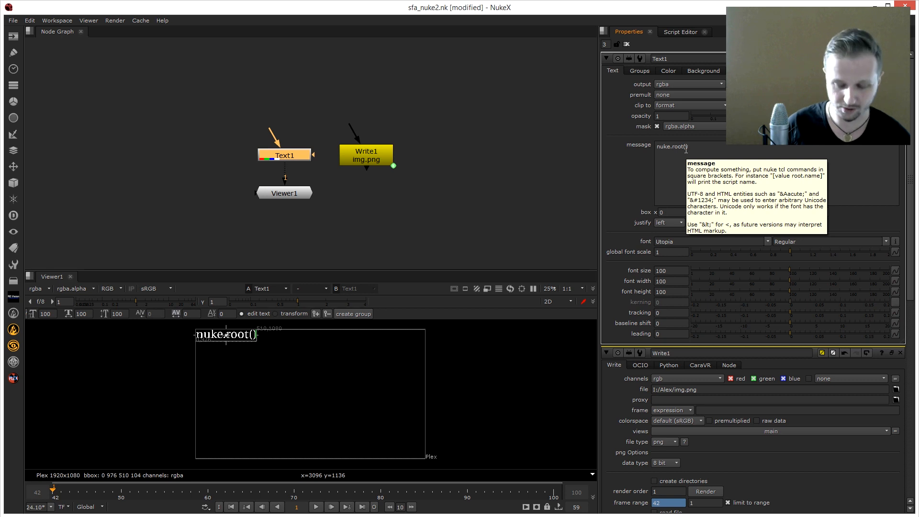
type(".knob")
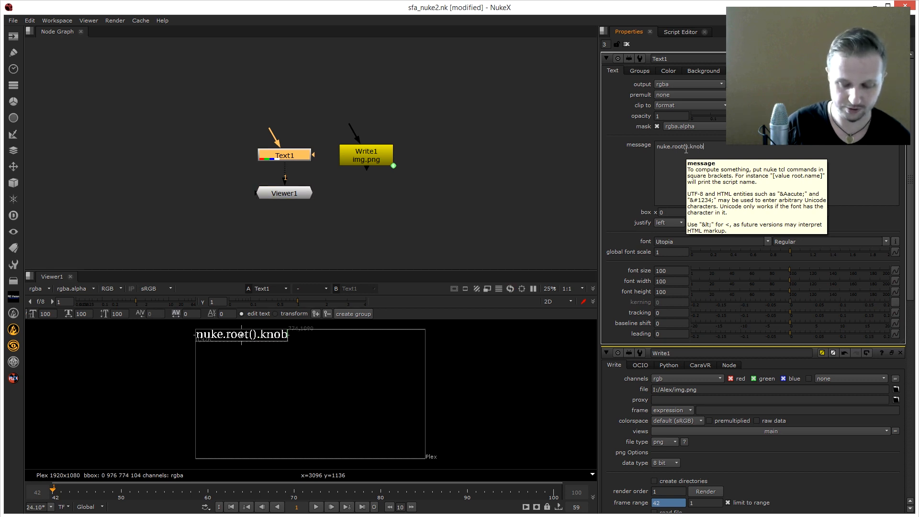
type("(\"\")")
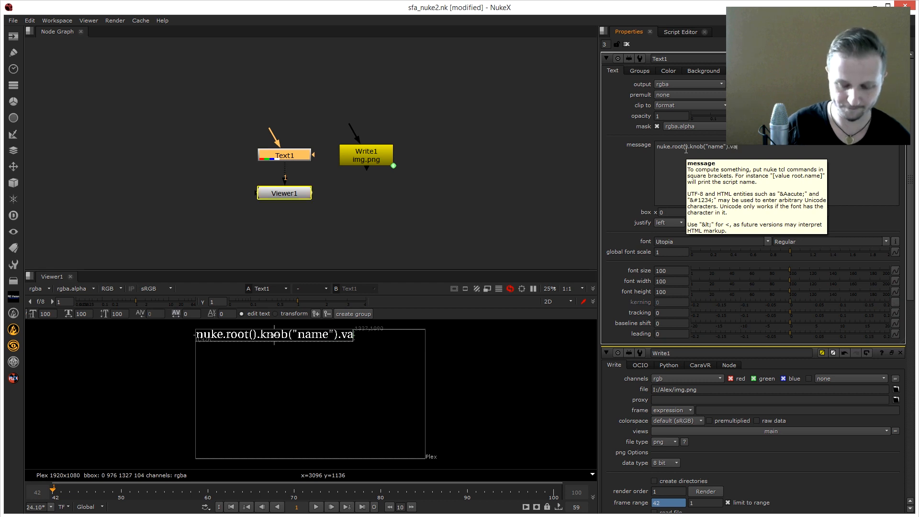
type("lue")
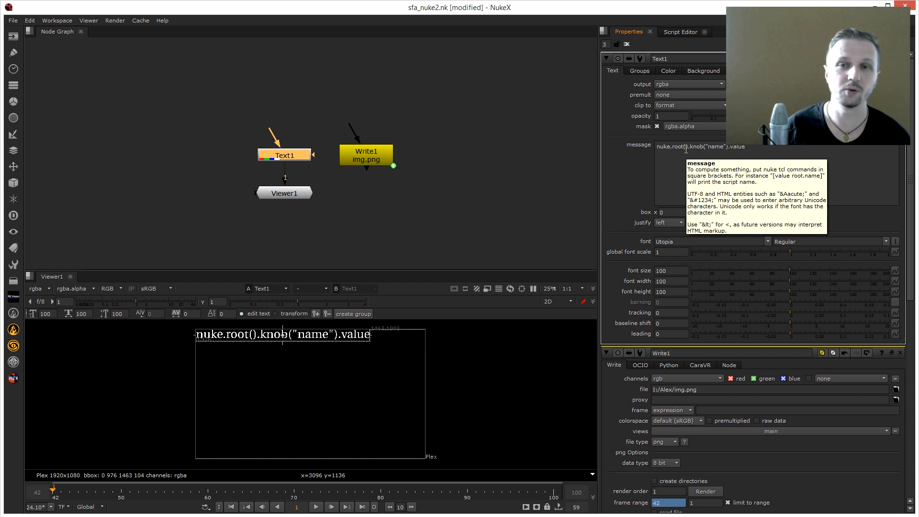
type("()")
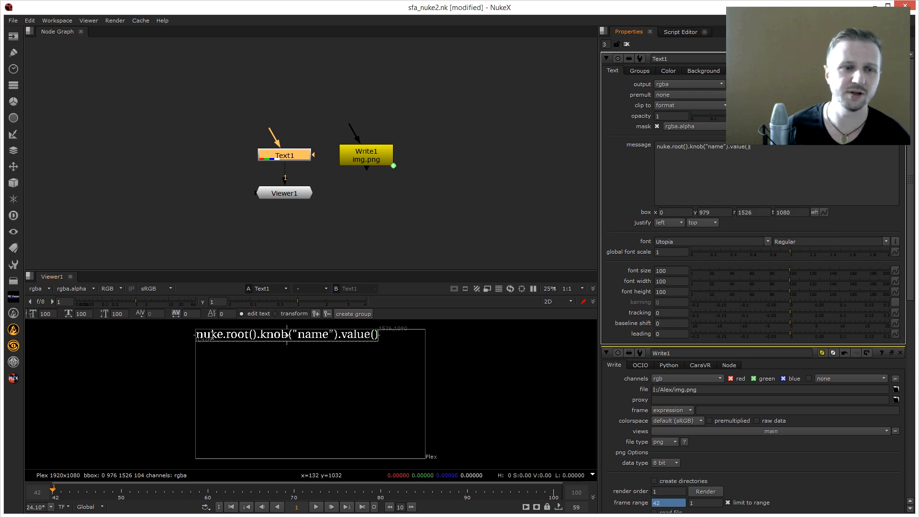
mouse_move(684, 200)
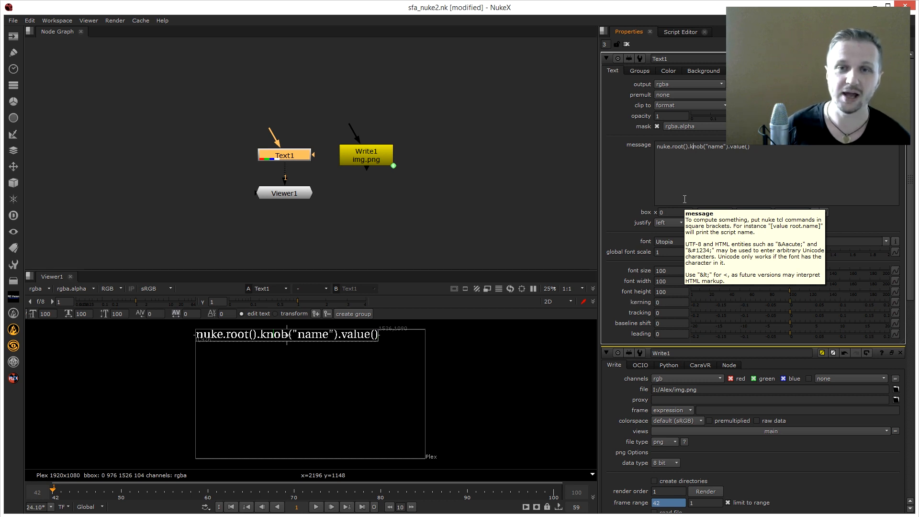
Wrap Text1's Python line in square brackets and begin a 'pyt' prefix
type("{}")
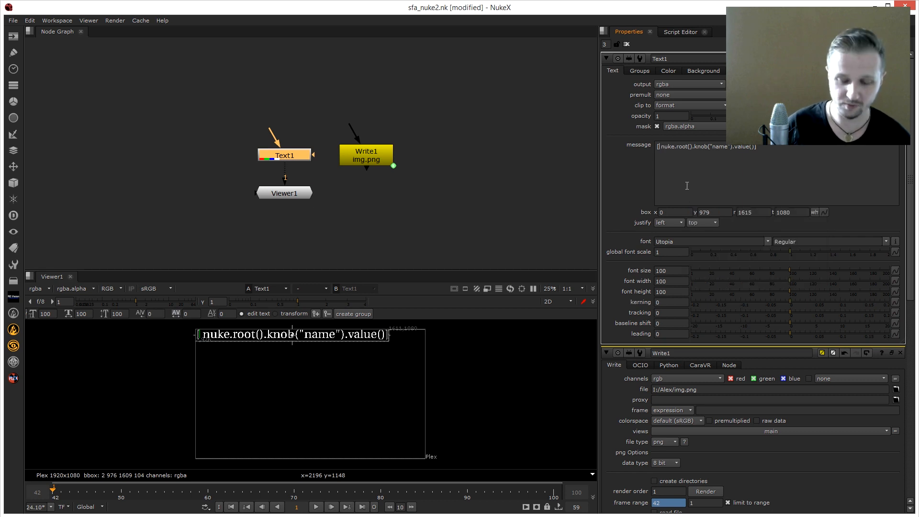
type("pyt")
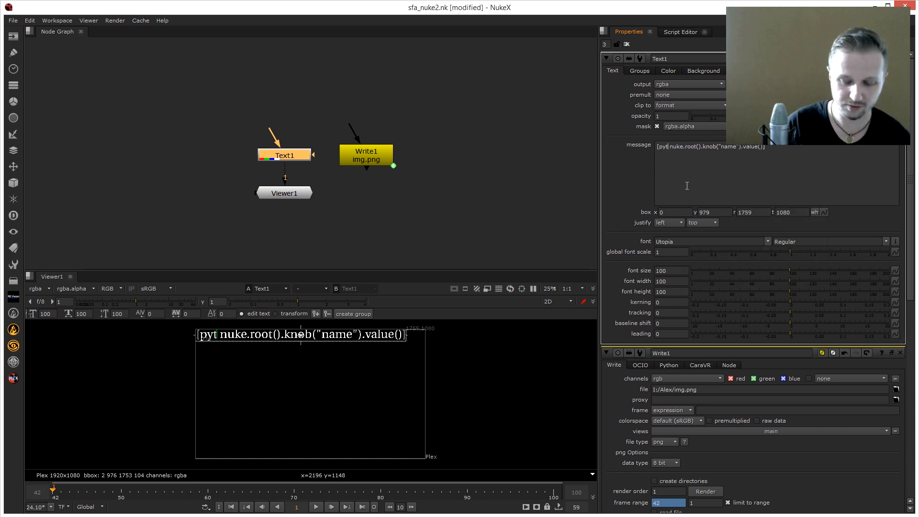